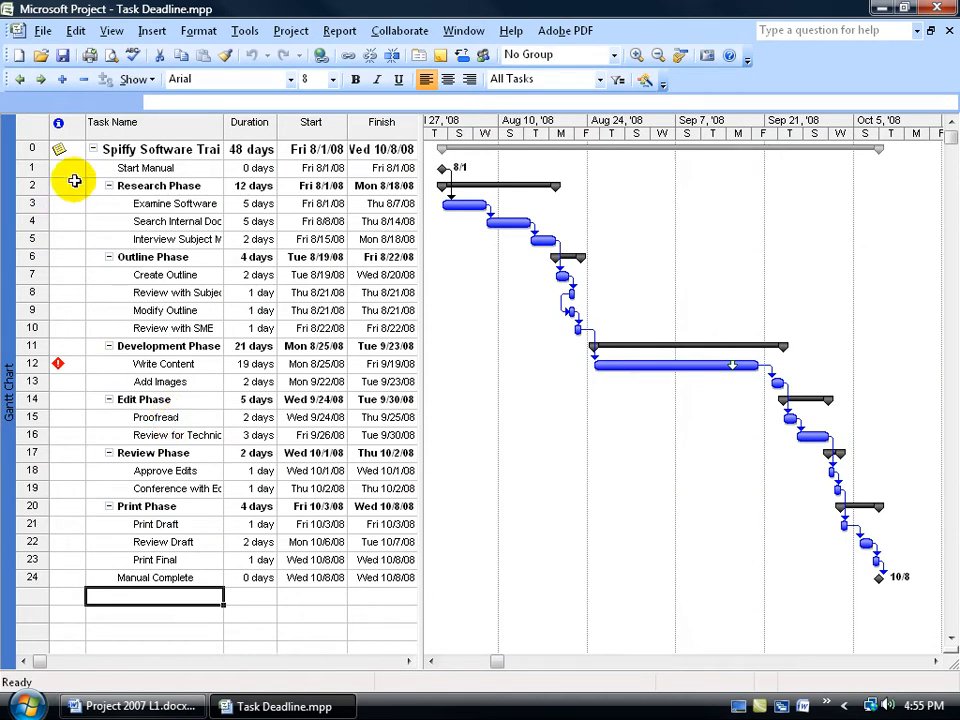
mouse_move(58, 149)
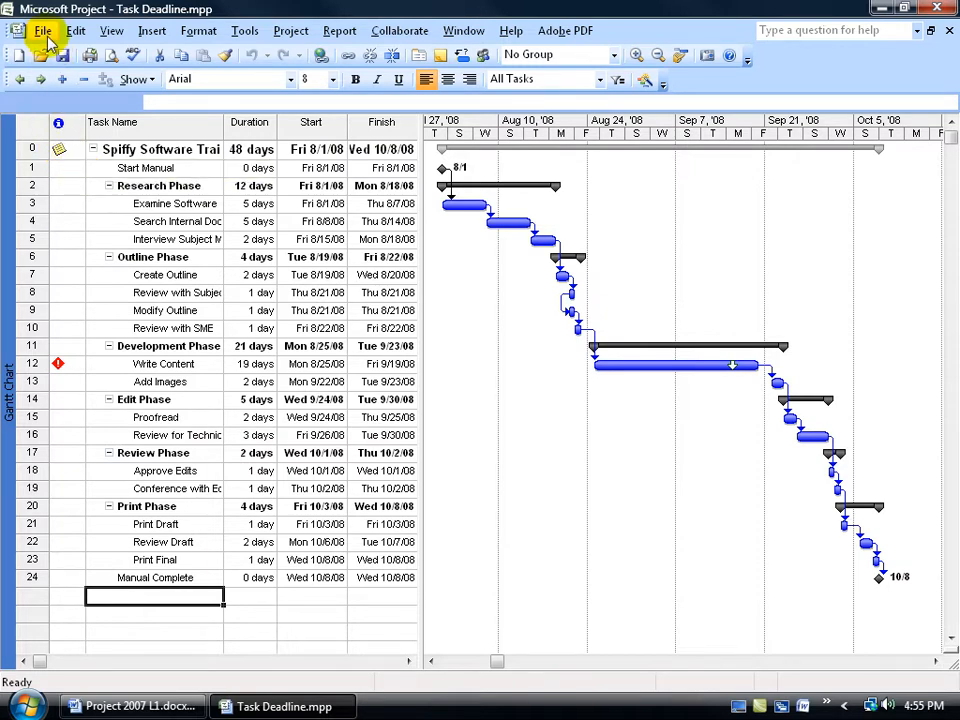
View the project's summary properties, then close them without changes.
left_click(43, 30)
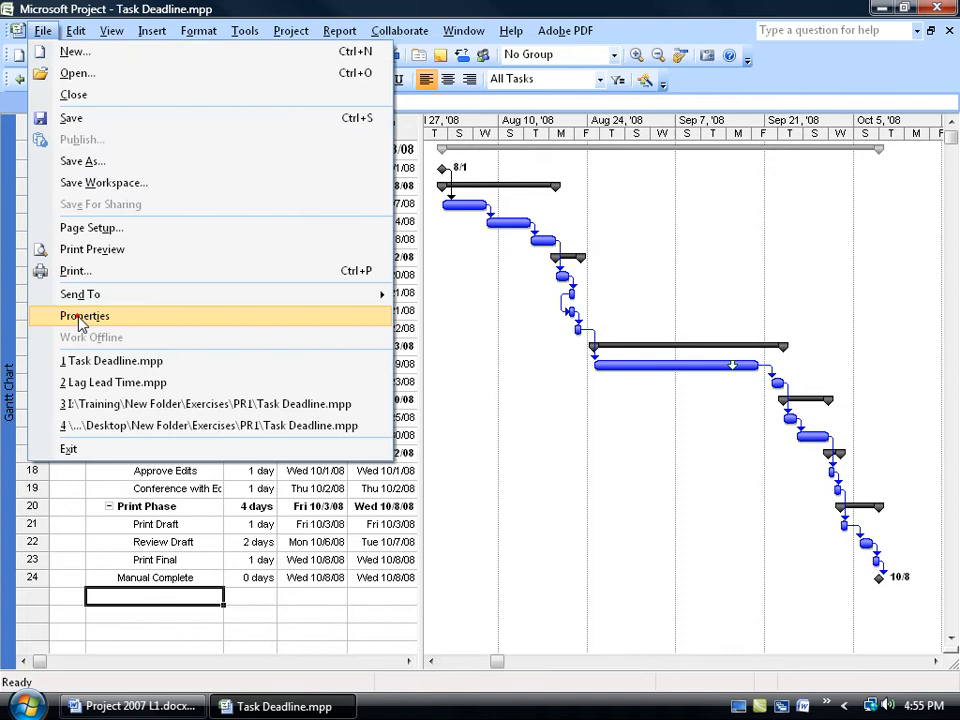
left_click(84, 315)
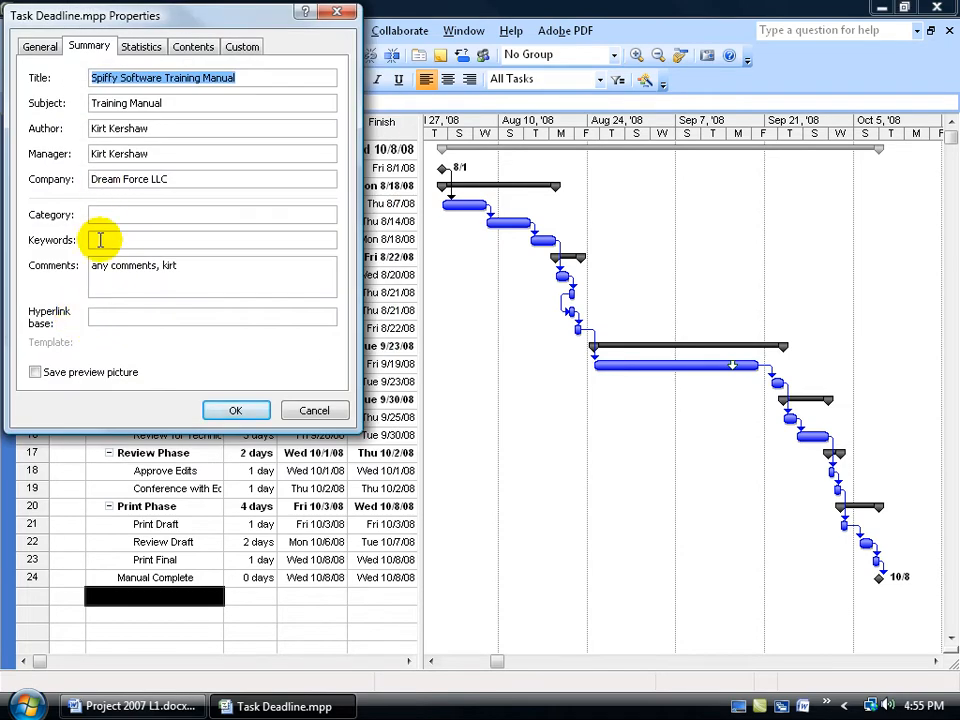
left_click(236, 410)
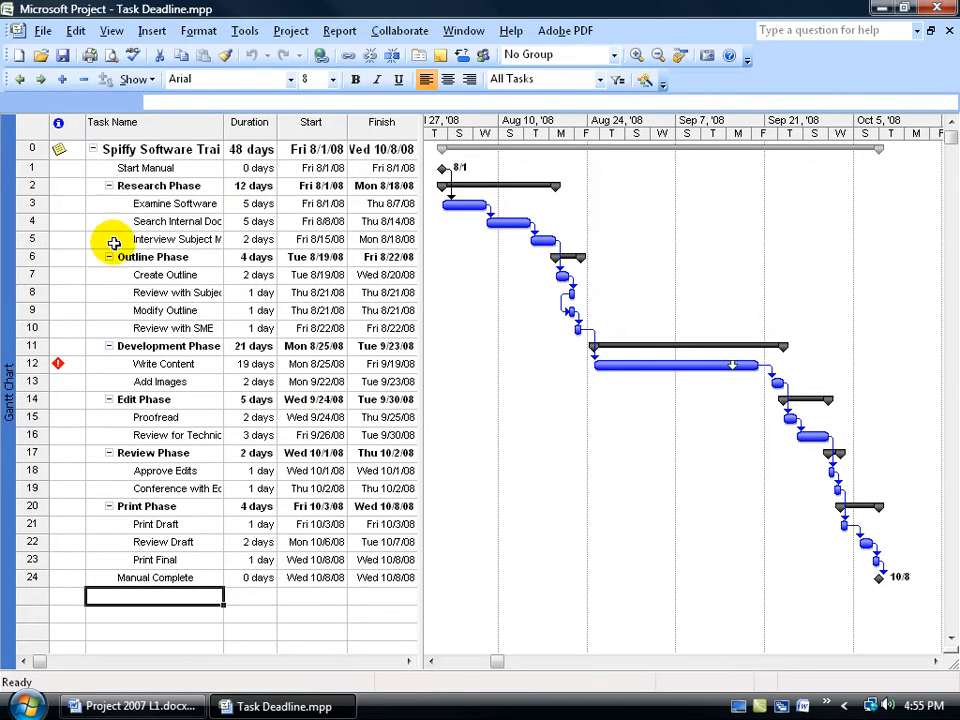
Open the Examine Software task's information on the empty Notes tab.
left_click(67, 204)
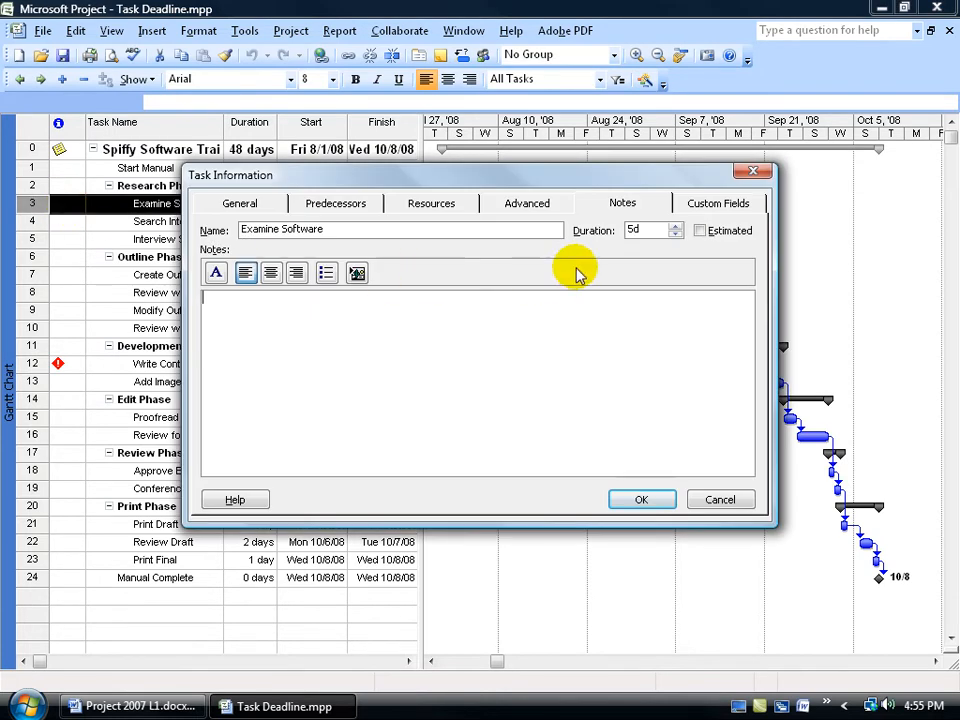
left_click(642, 499)
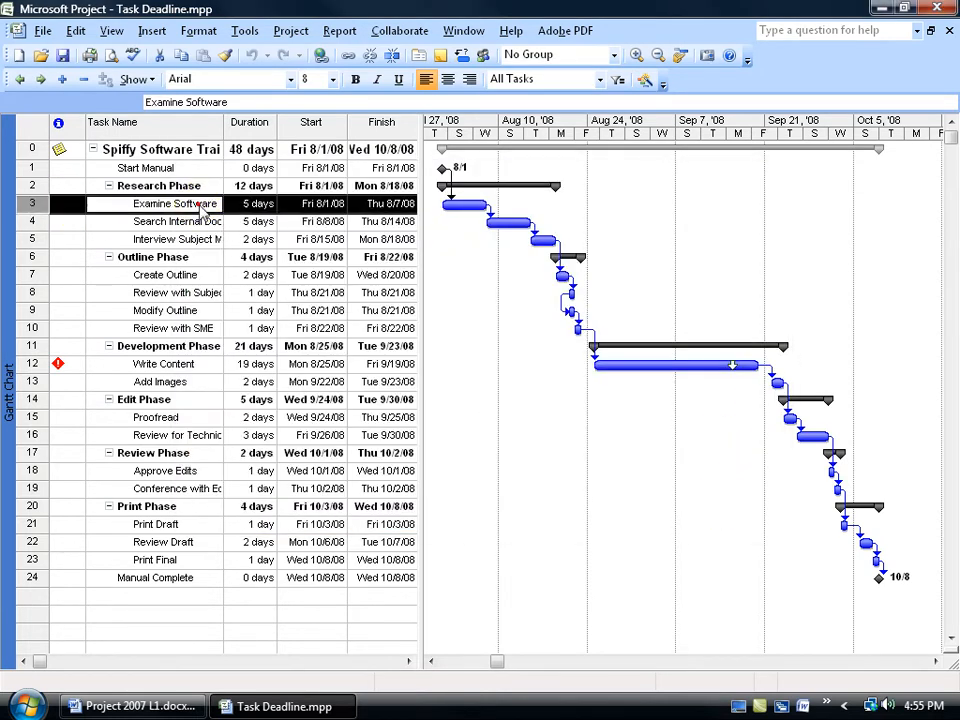
double_click(155, 203)
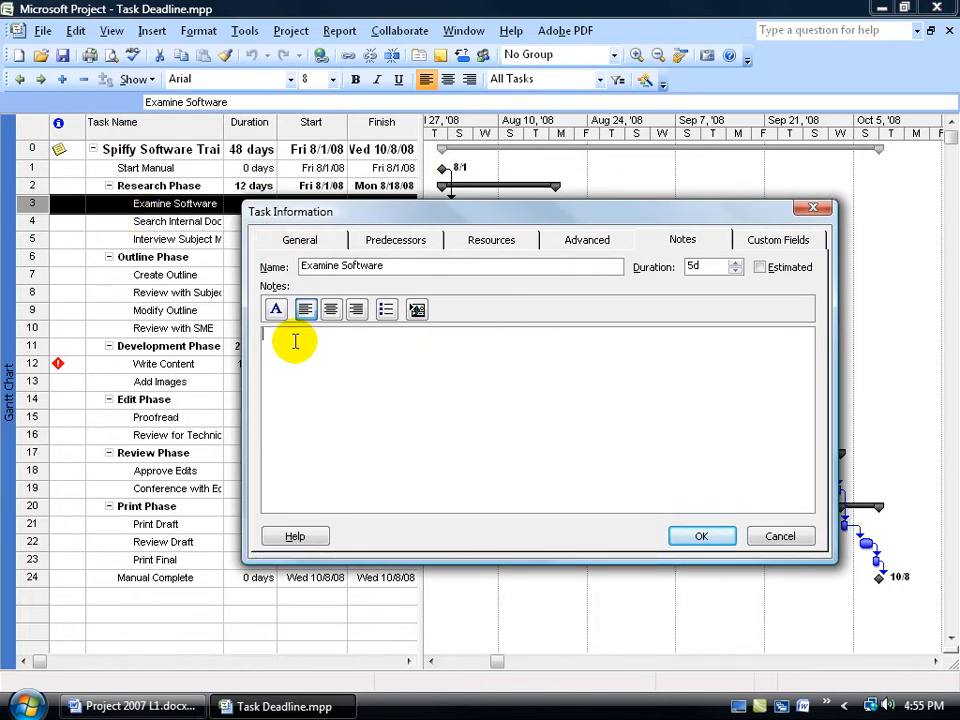
type("Watch PowerPoint Presentation.")
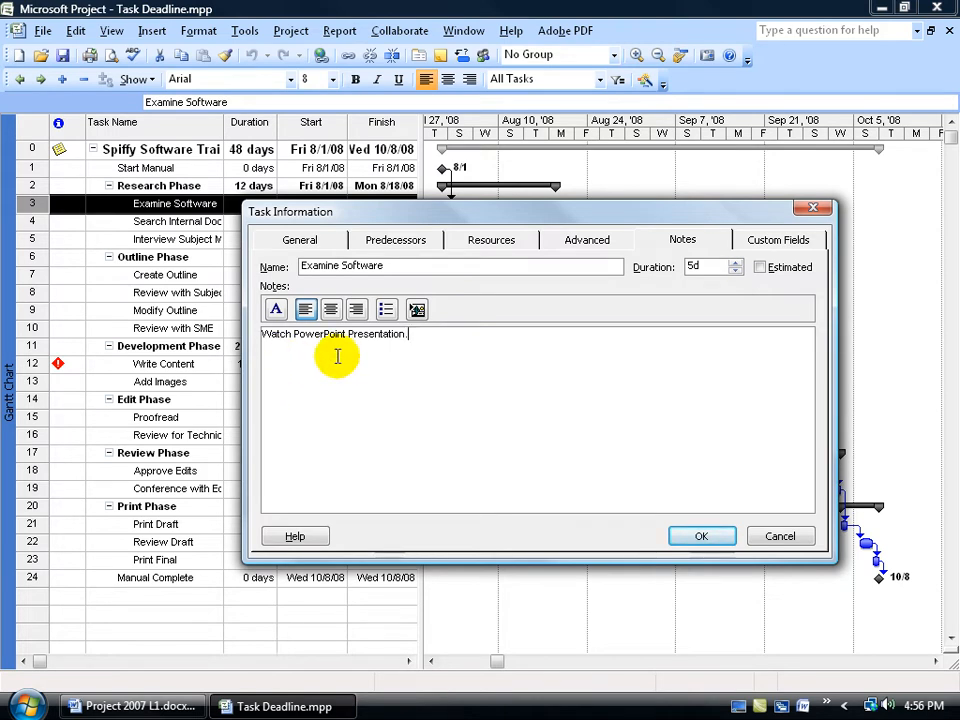
type("www")
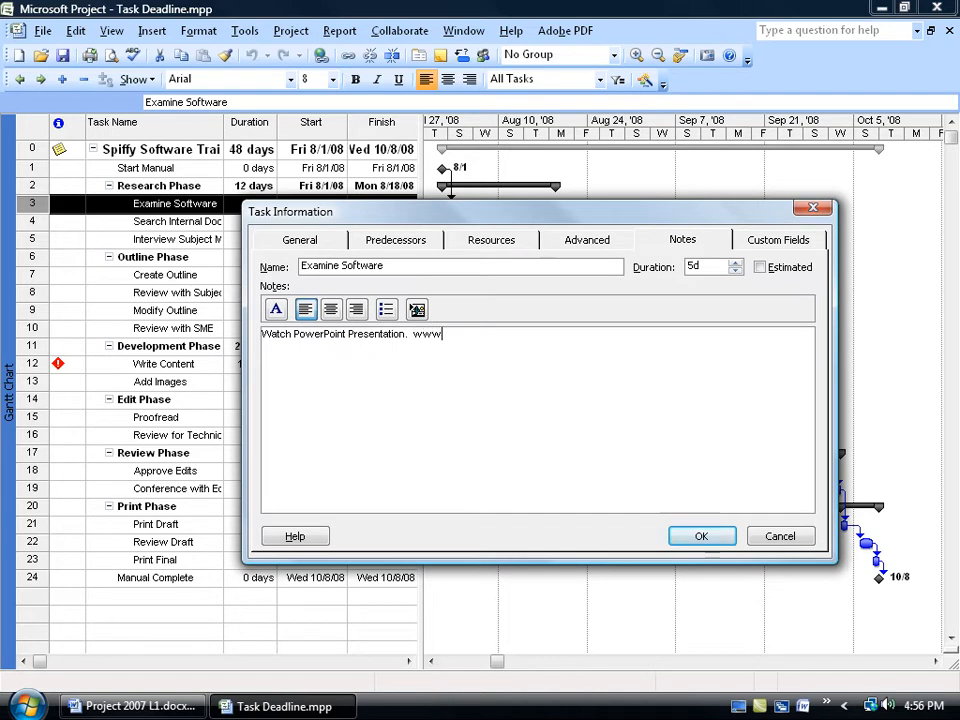
type(".videotrainingpro.com")
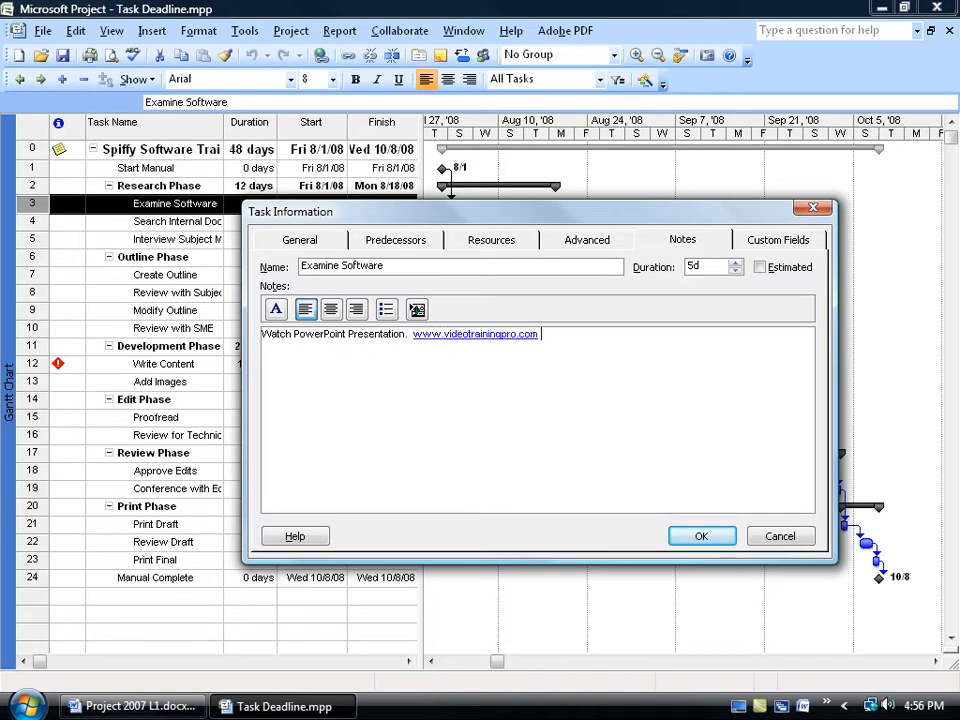
mouse_move(331, 383)
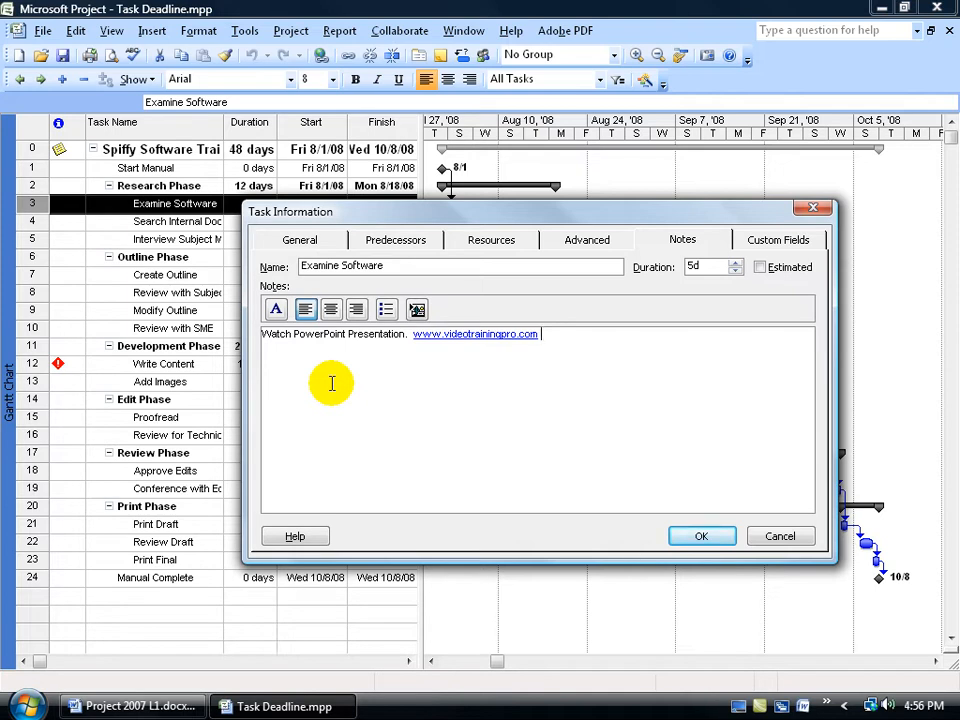
mouse_move(472, 369)
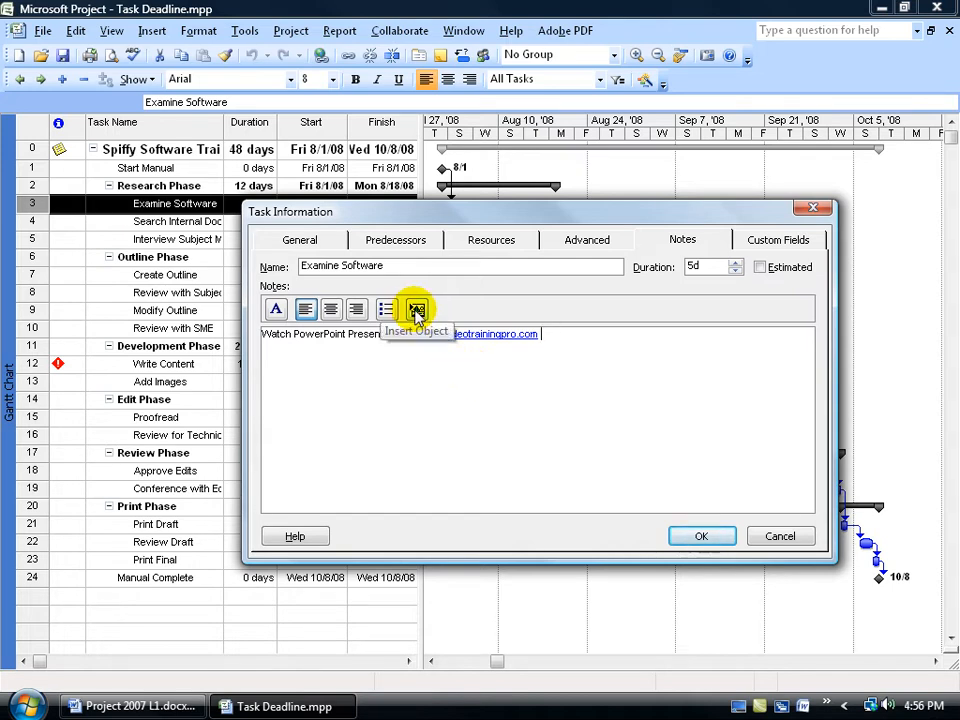
Embed Entering Resources.pptx from file as an icon in the note and save it.
left_click(417, 309)
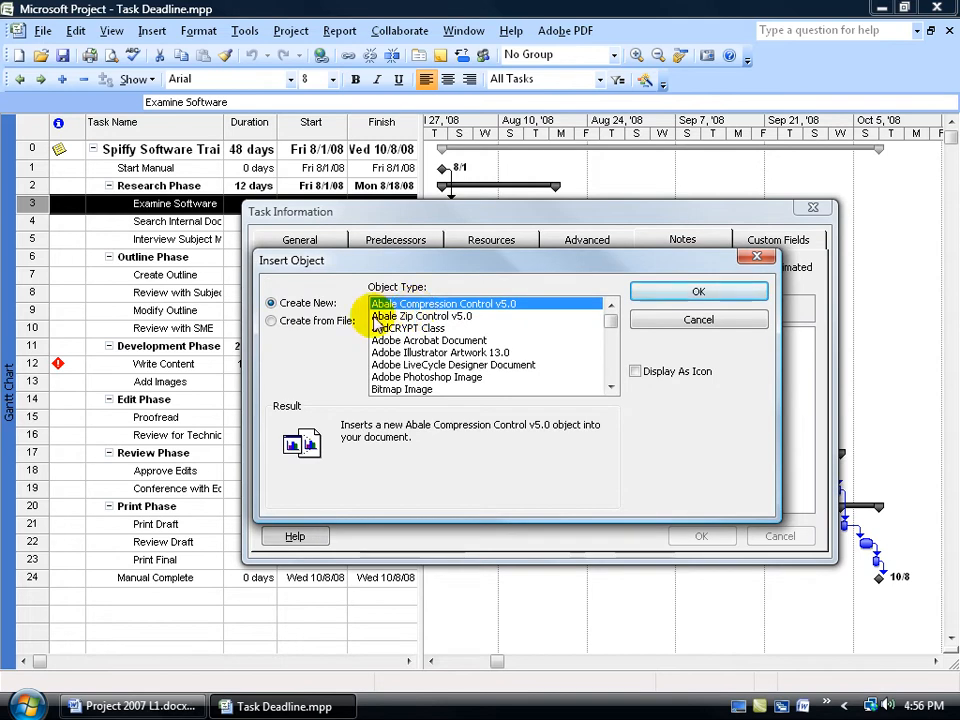
left_click(270, 320)
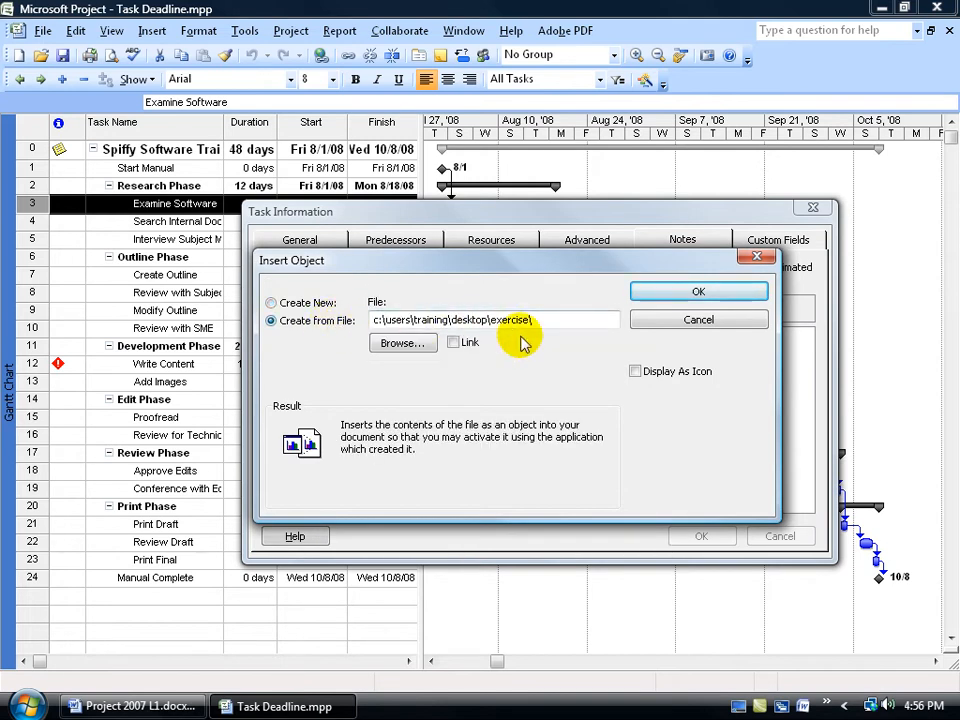
left_click(402, 342)
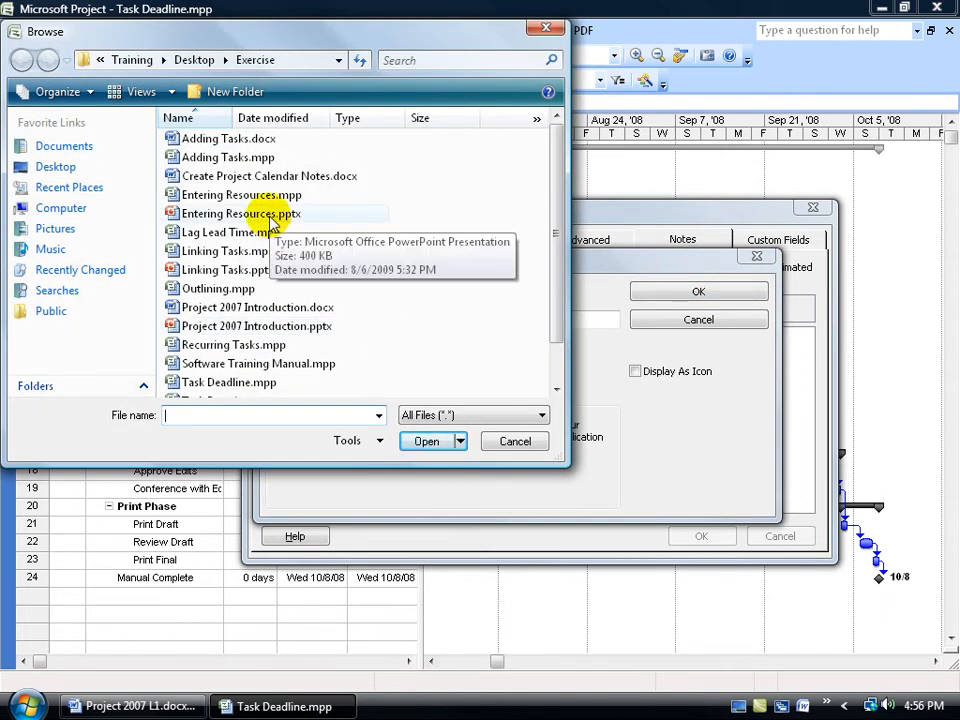
left_click(515, 441)
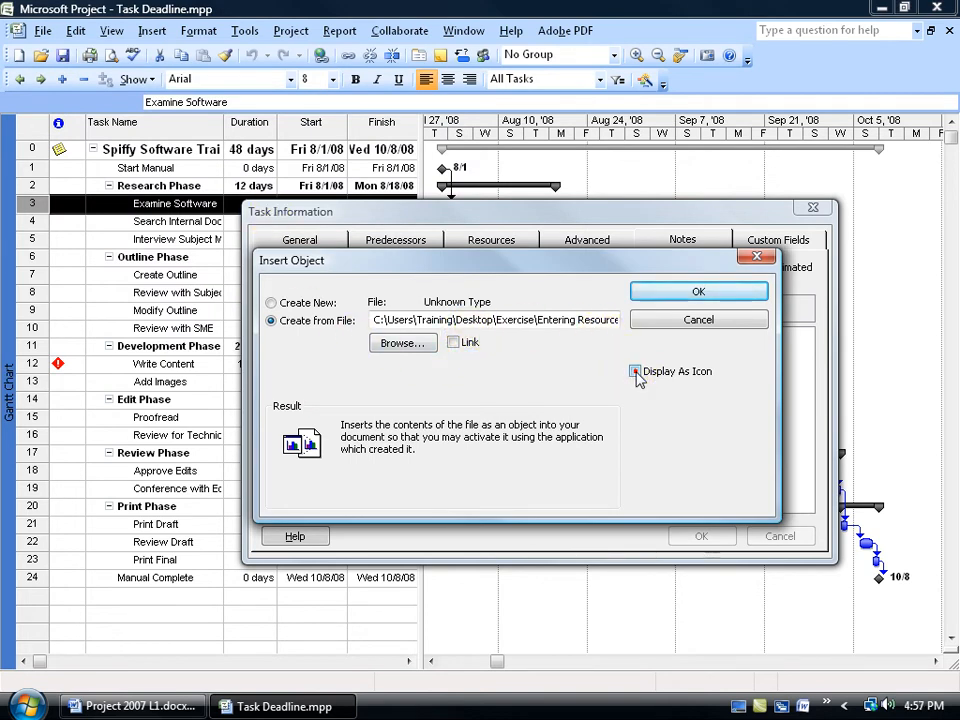
left_click(634, 371)
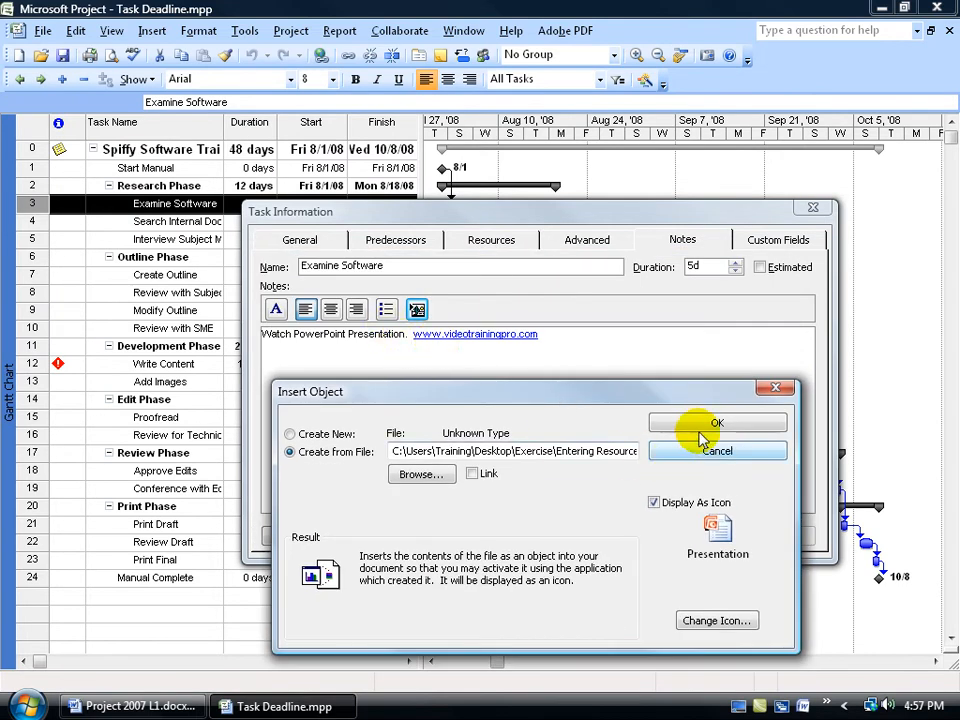
left_click(717, 422)
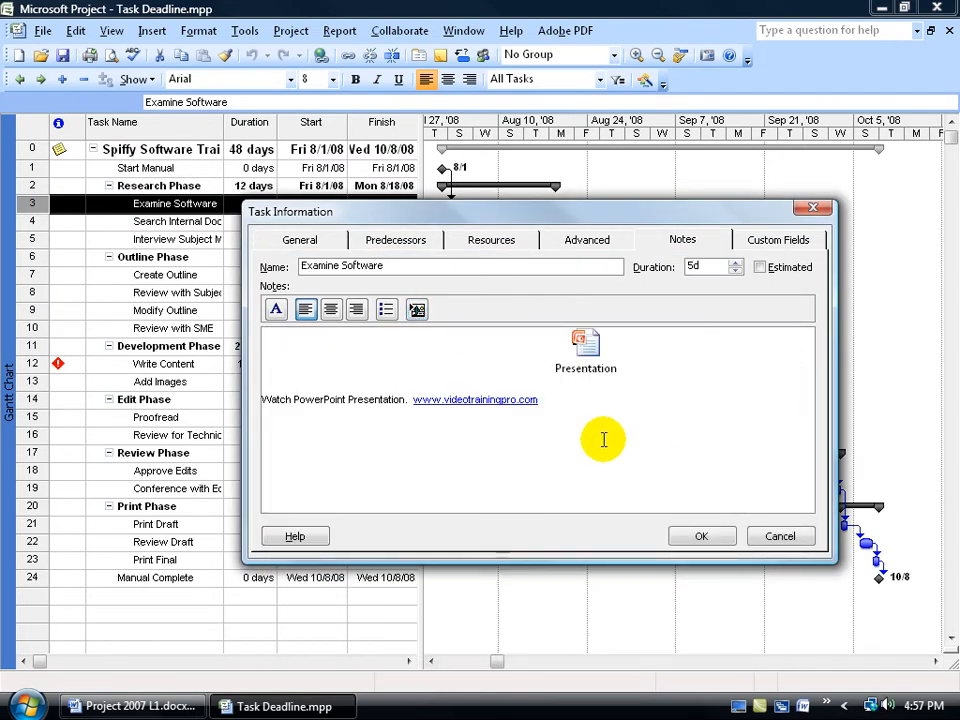
mouse_move(650, 387)
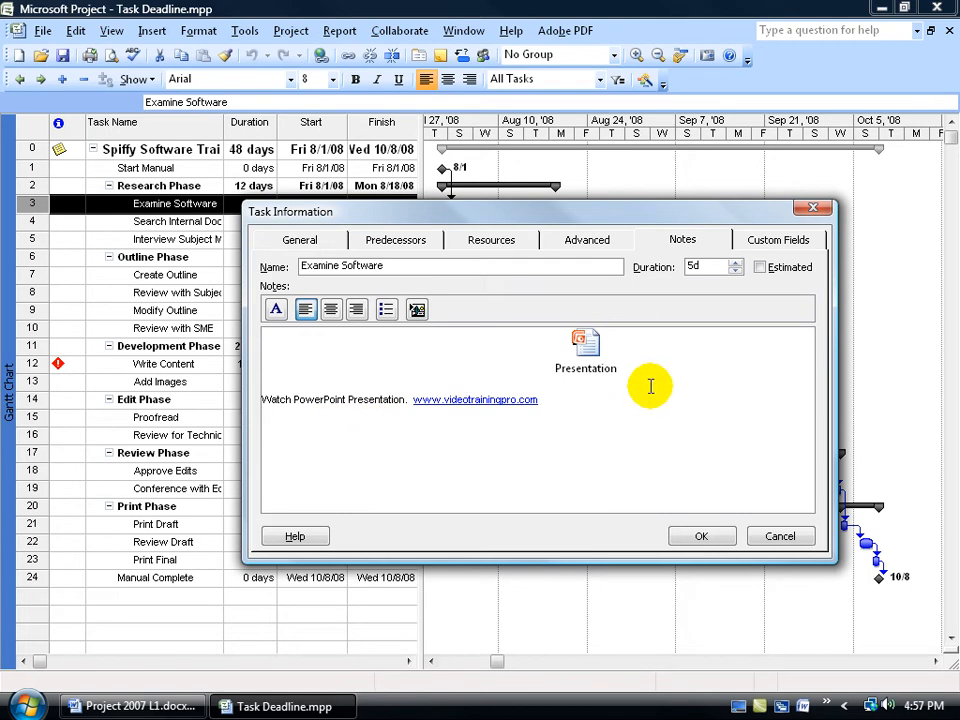
left_click(701, 536)
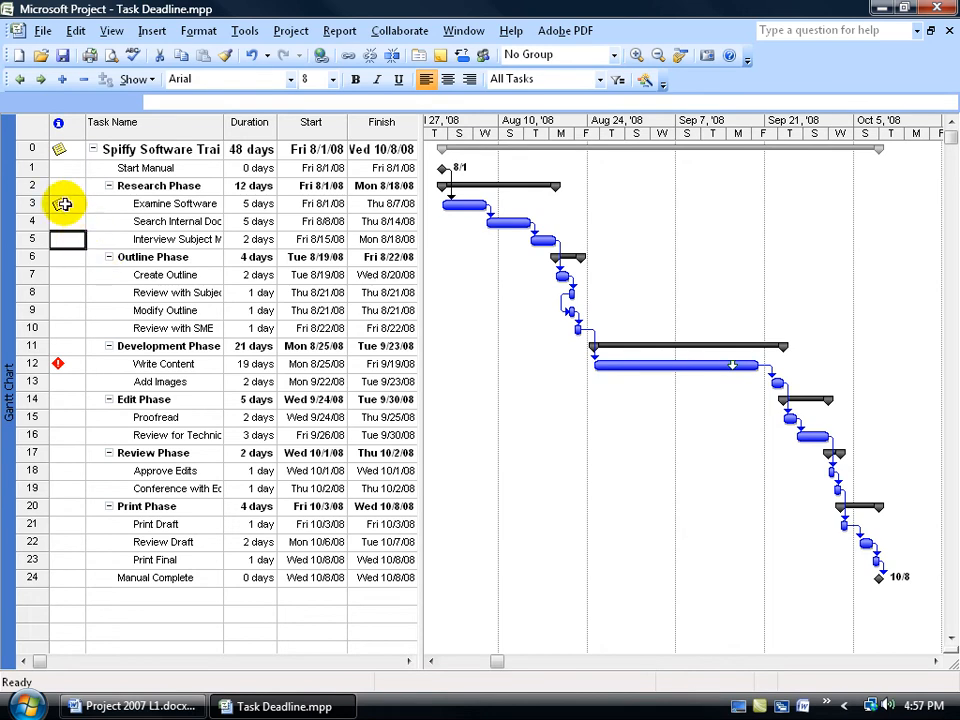
mouse_move(63, 204)
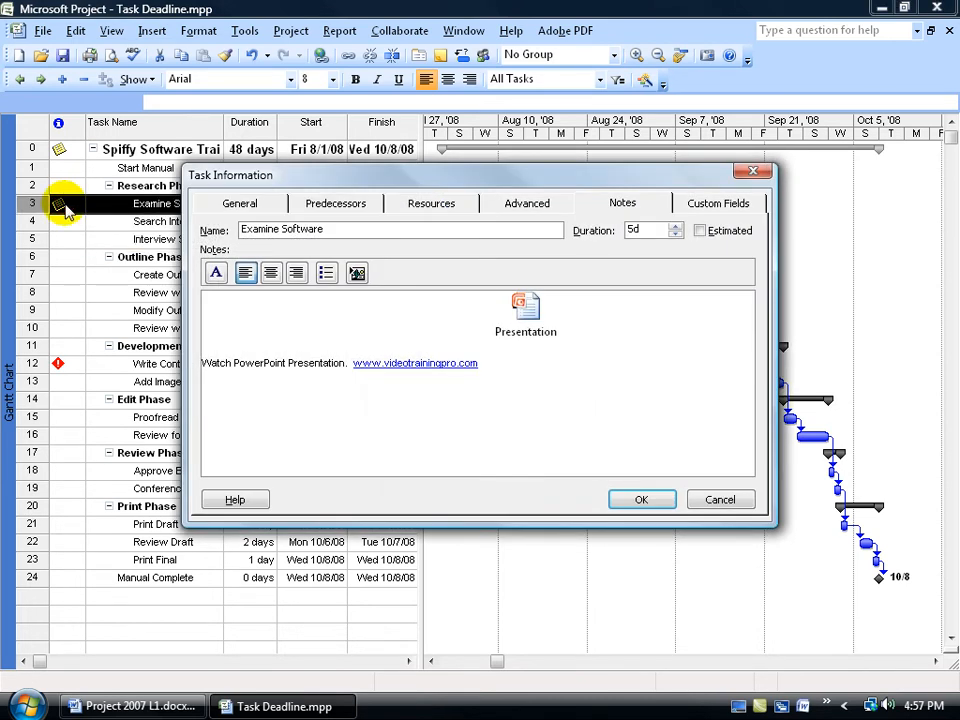
left_click(415, 363)
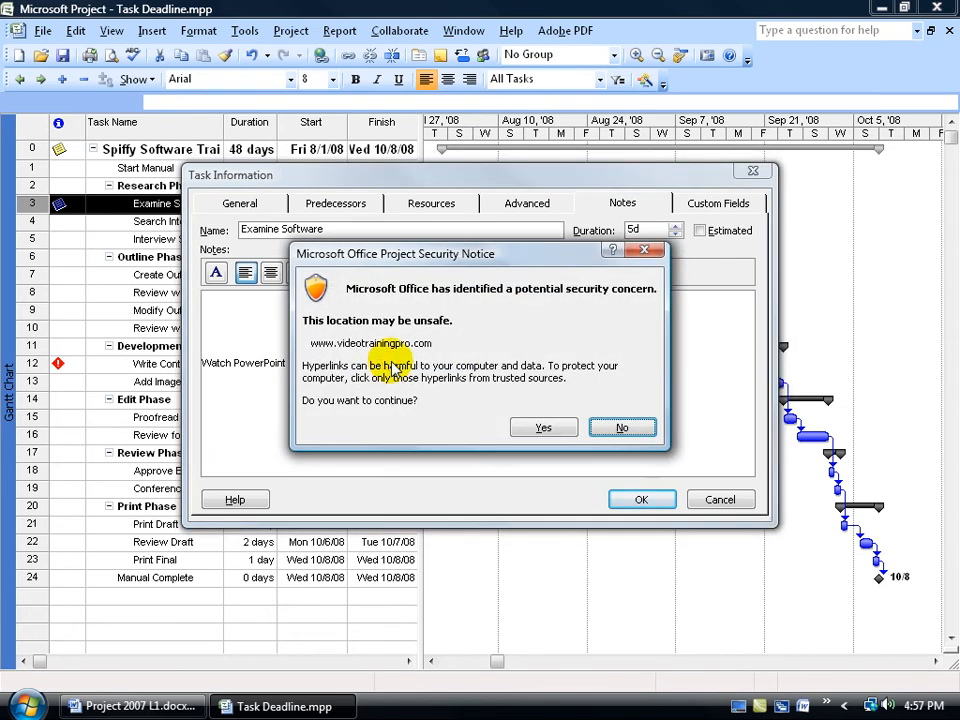
mouse_move(470, 395)
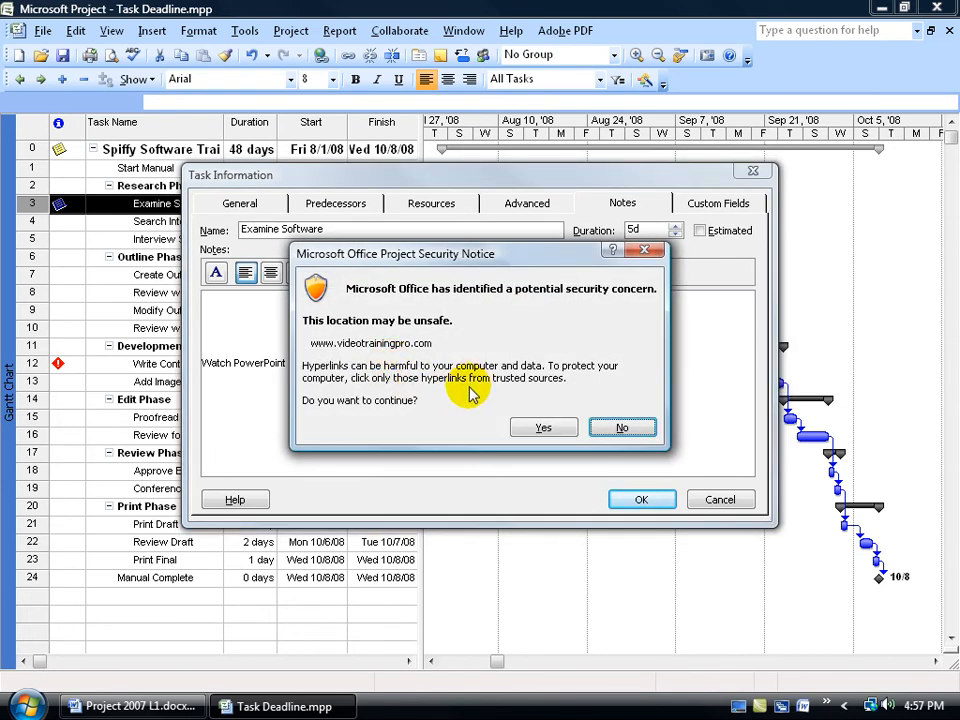
left_click(543, 427)
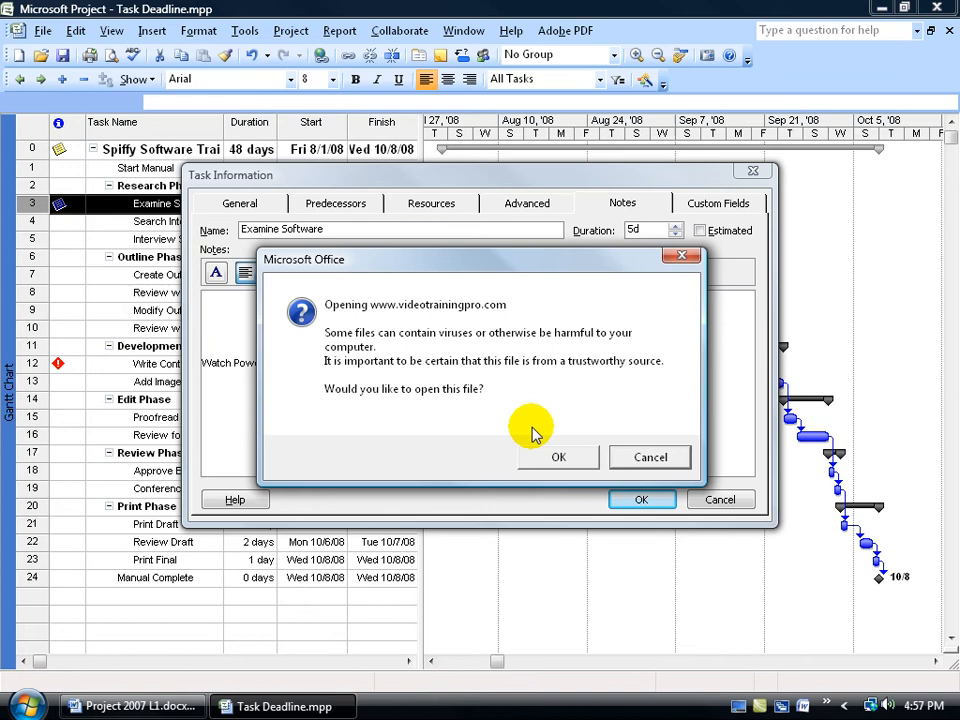
mouse_move(447, 390)
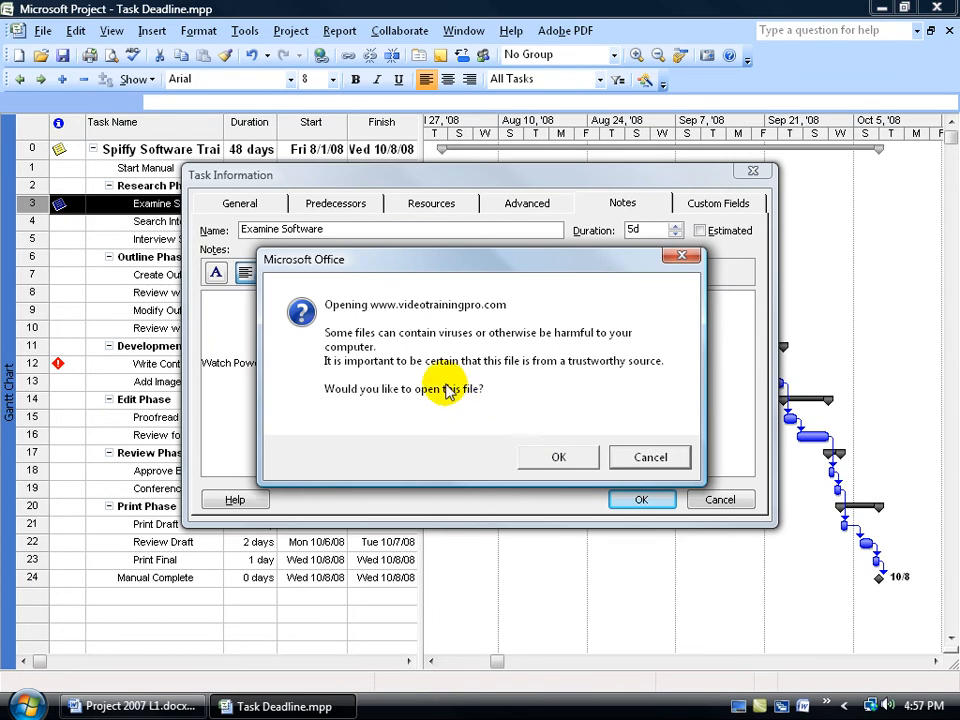
left_click(558, 457)
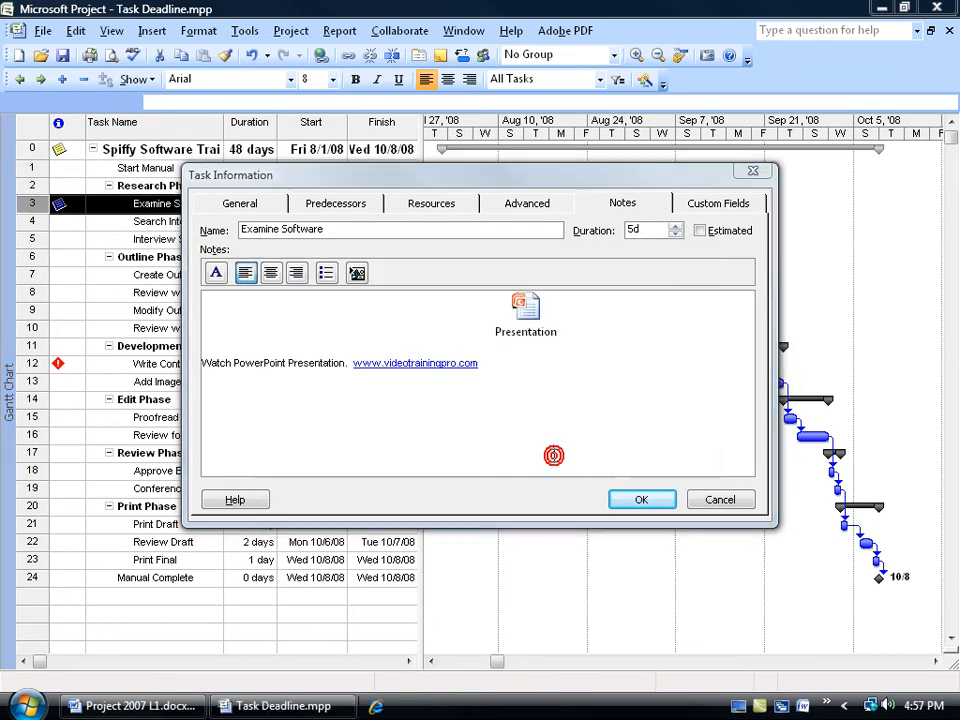
left_click(414, 363)
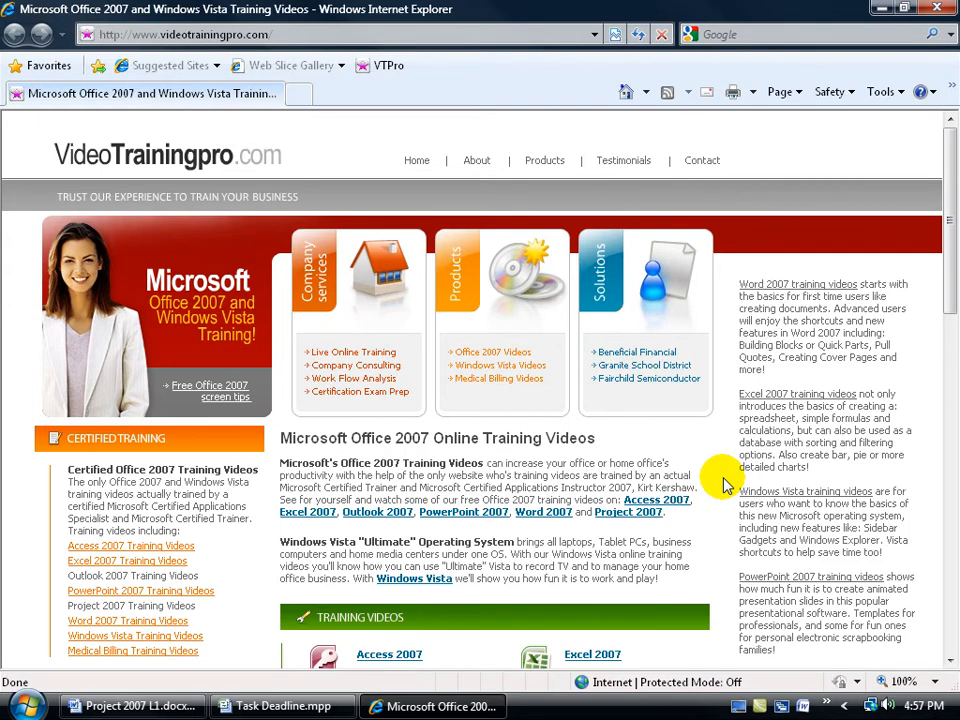
left_click(282, 706)
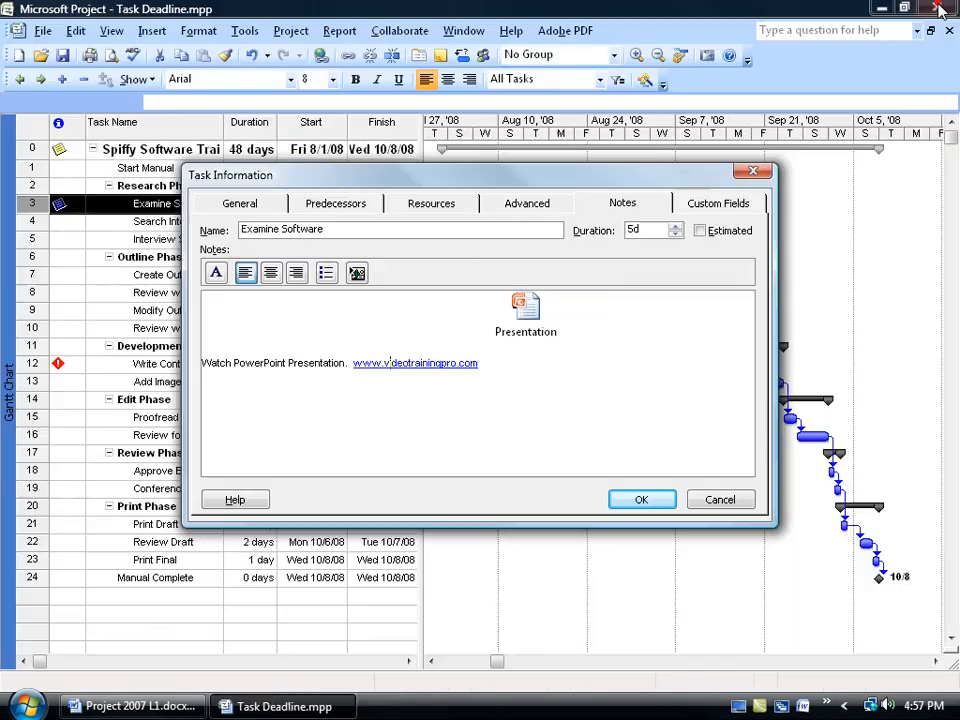